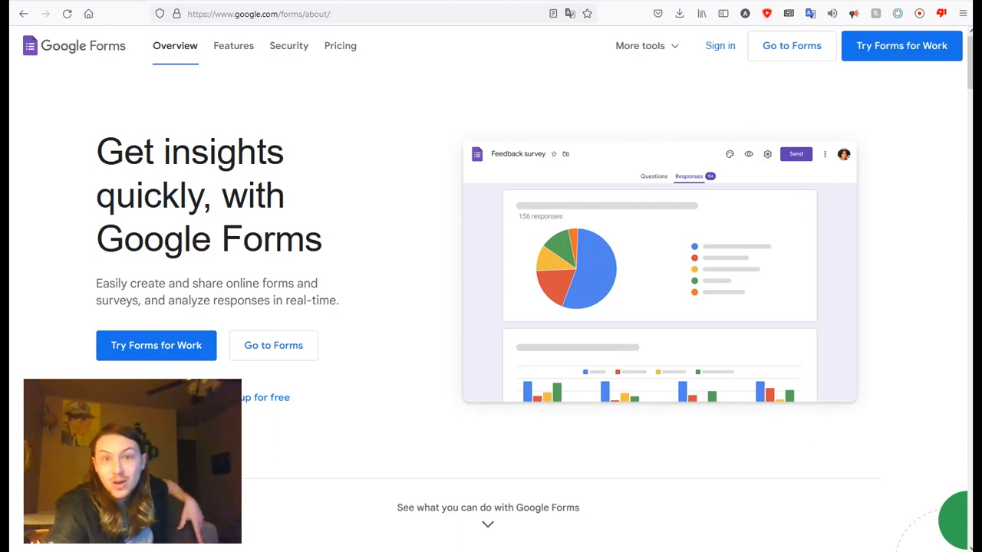
mouse_move(303, 316)
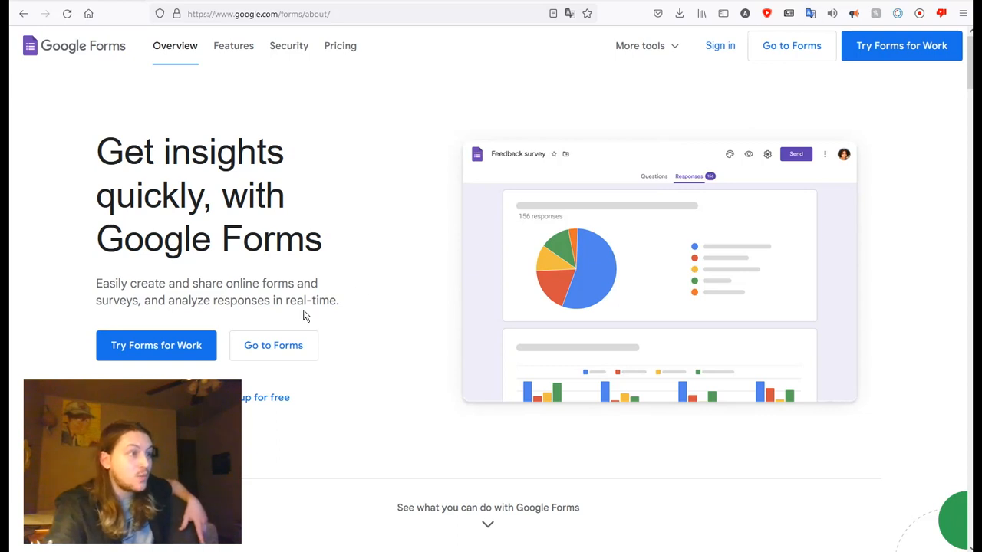
mouse_move(273, 345)
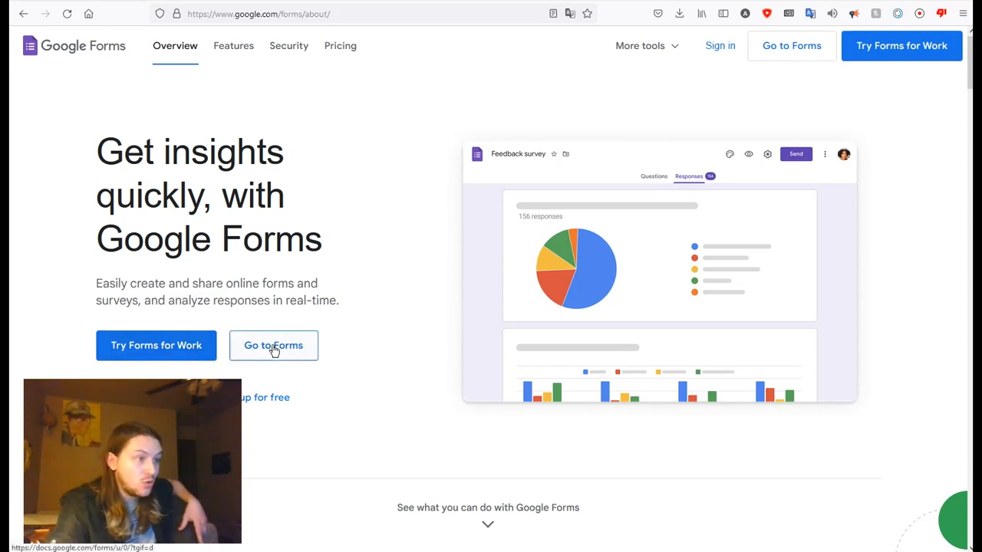
- Start a new Blank form from the Forms home page, opening an Untitled form
click(258, 14)
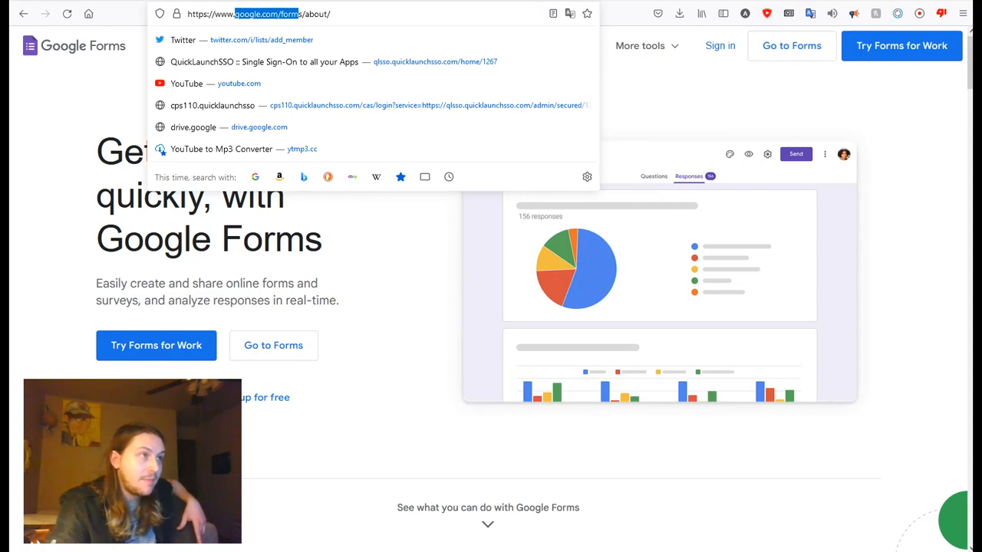
key(Return)
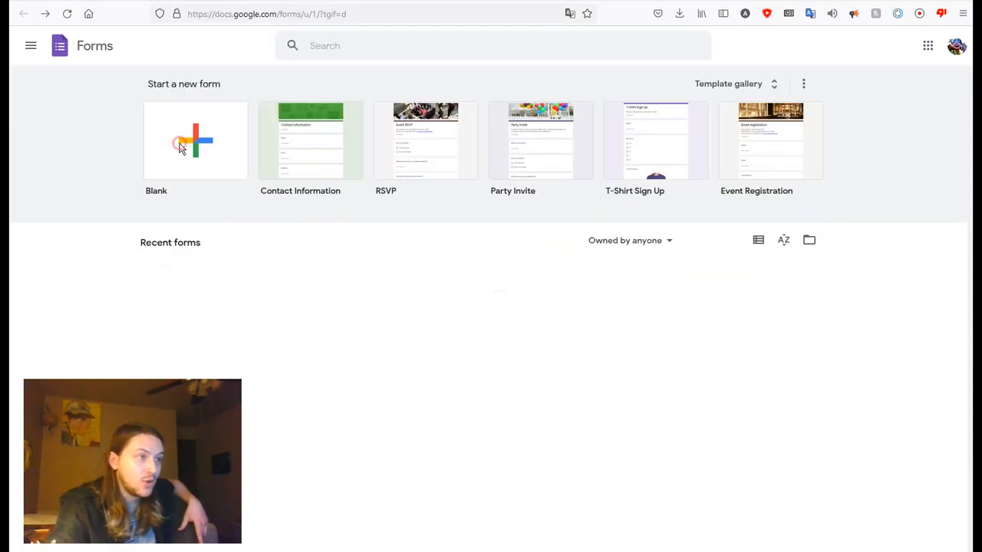
click(195, 141)
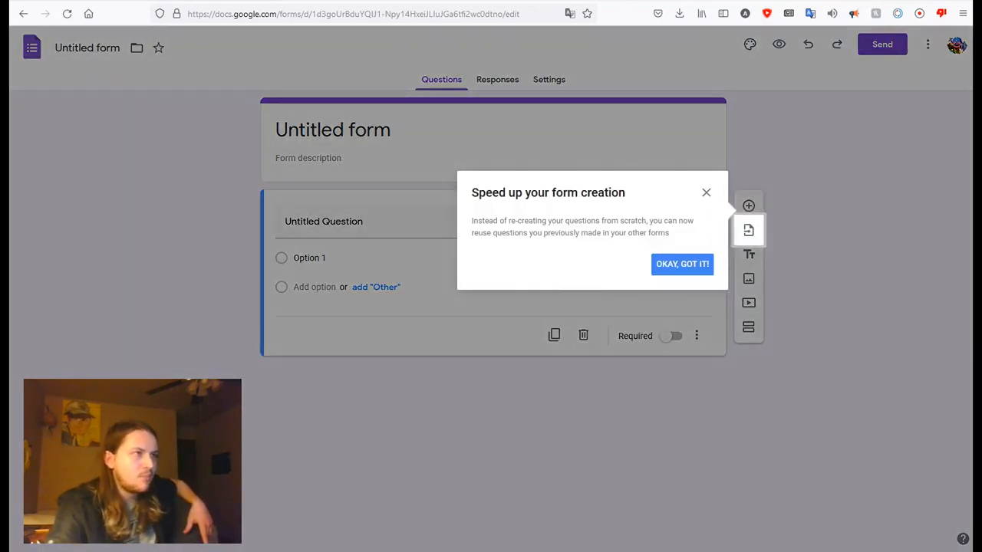
- Switch to the Firefox window with 'how to create a google form' video results and scroll through them
key(alt+tab)
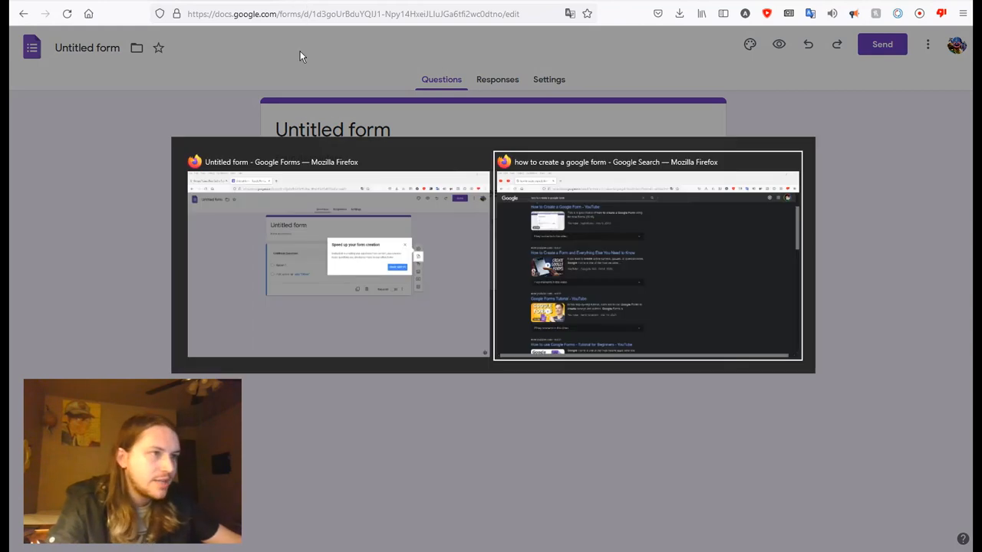
click(648, 254)
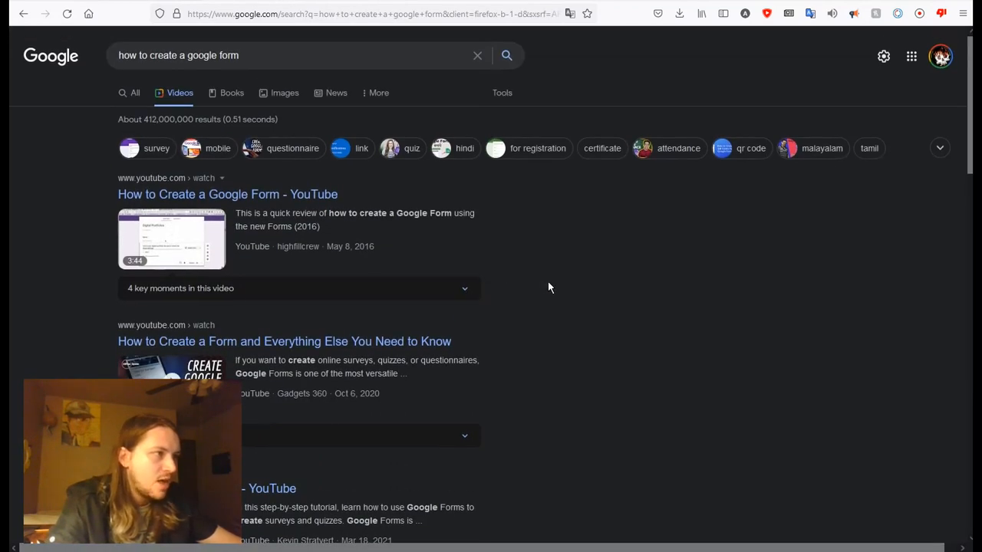
mouse_move(537, 287)
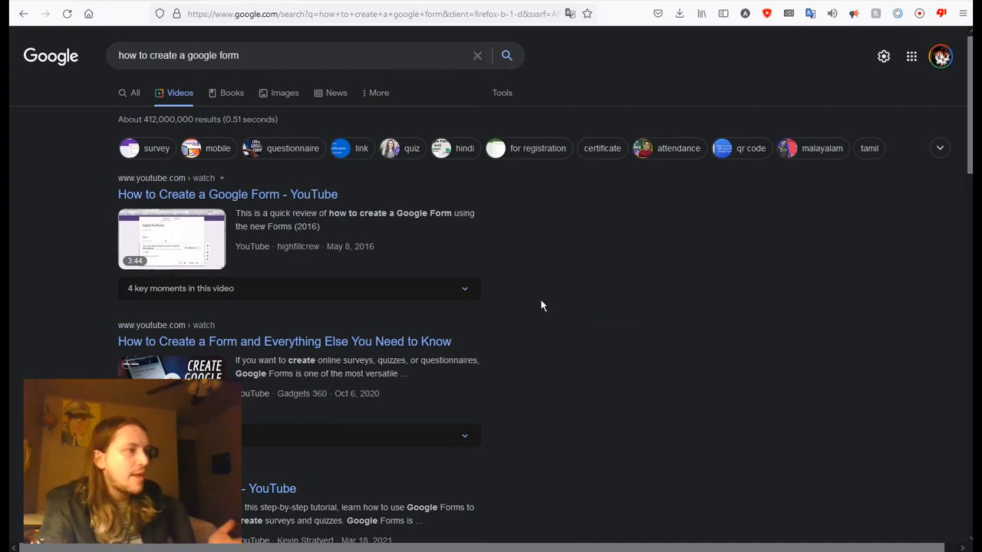
mouse_move(516, 275)
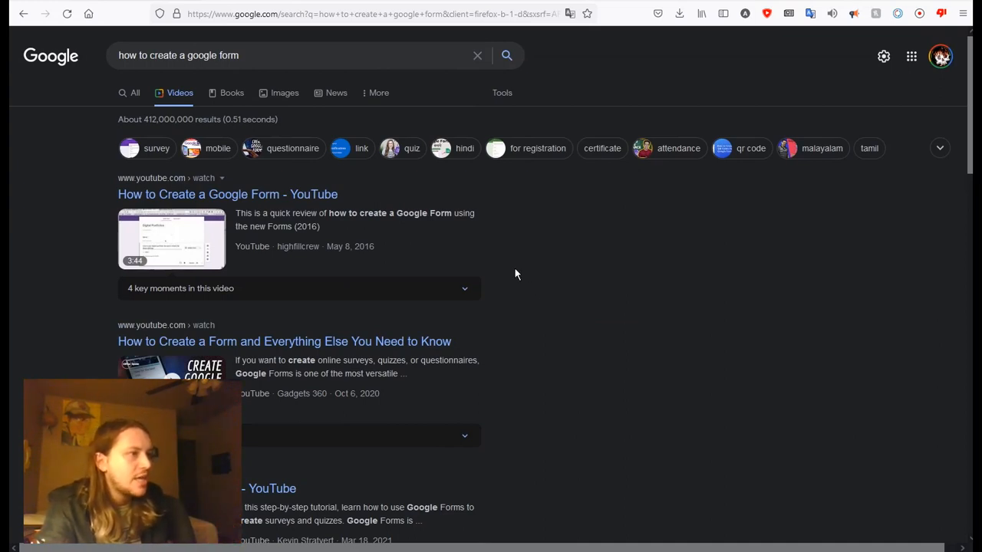
scroll(down, 3)
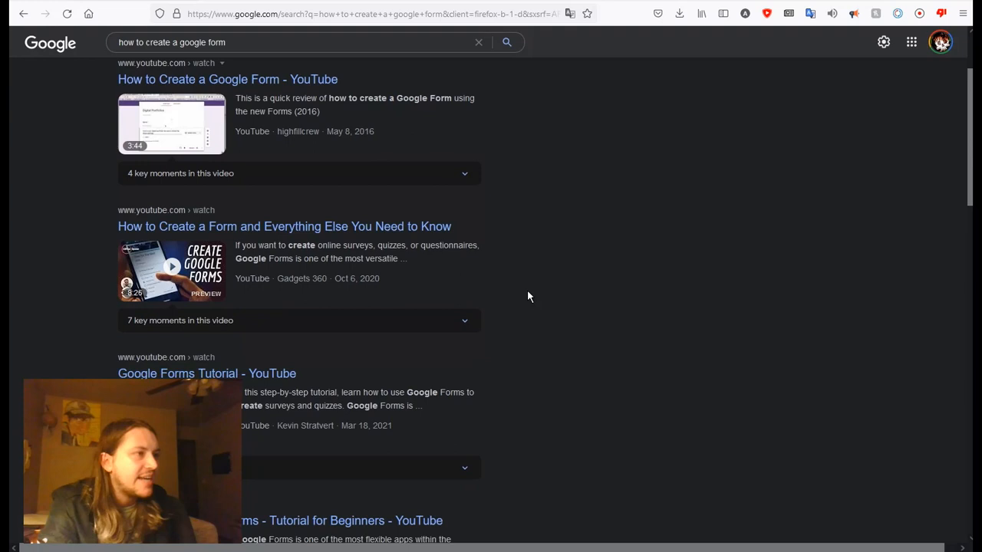
scroll(down, 3)
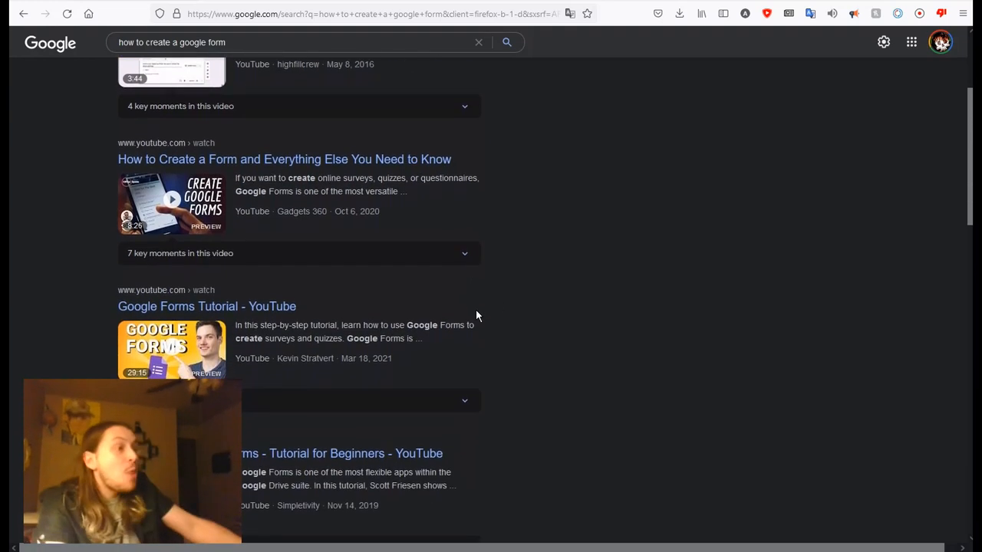